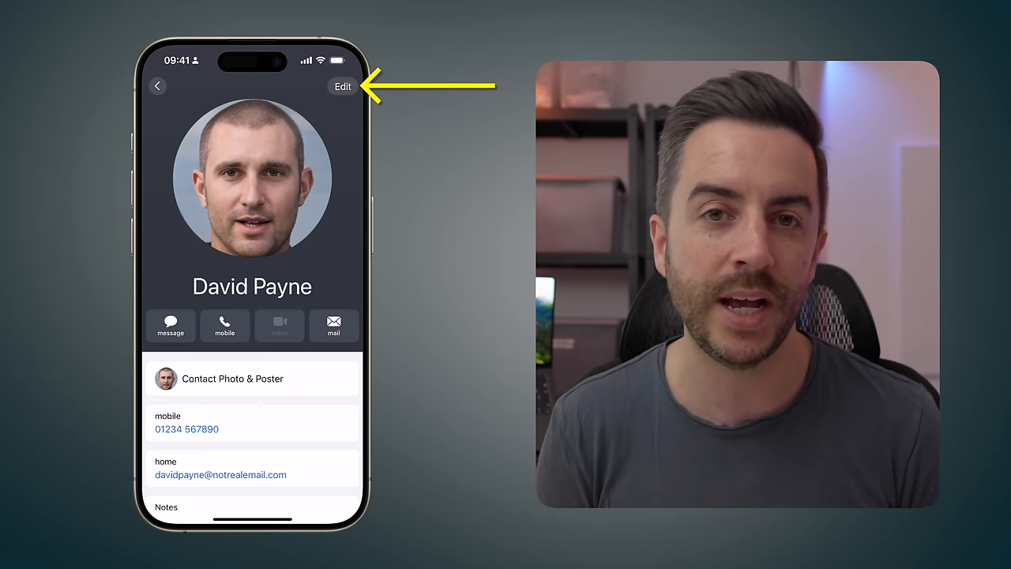
left_click(341, 85)
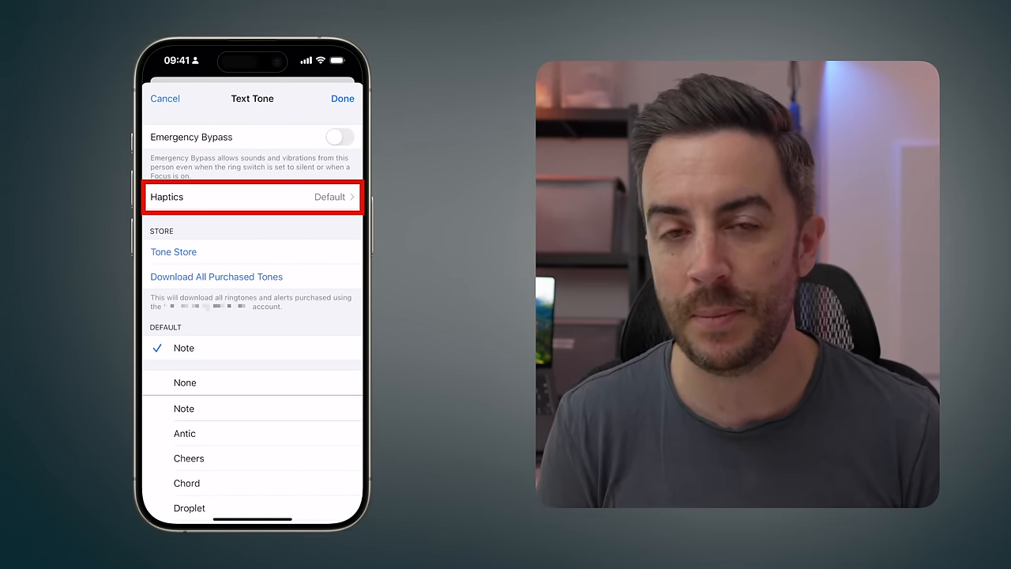
left_click(251, 196)
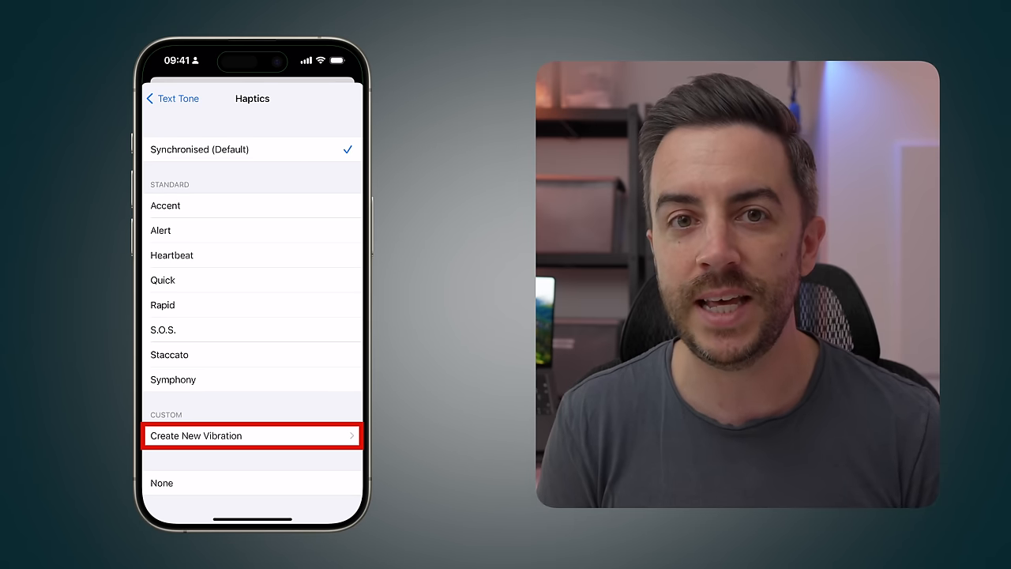
Record a custom vibration rhythm, then re-record the pattern and stop
left_click(251, 436)
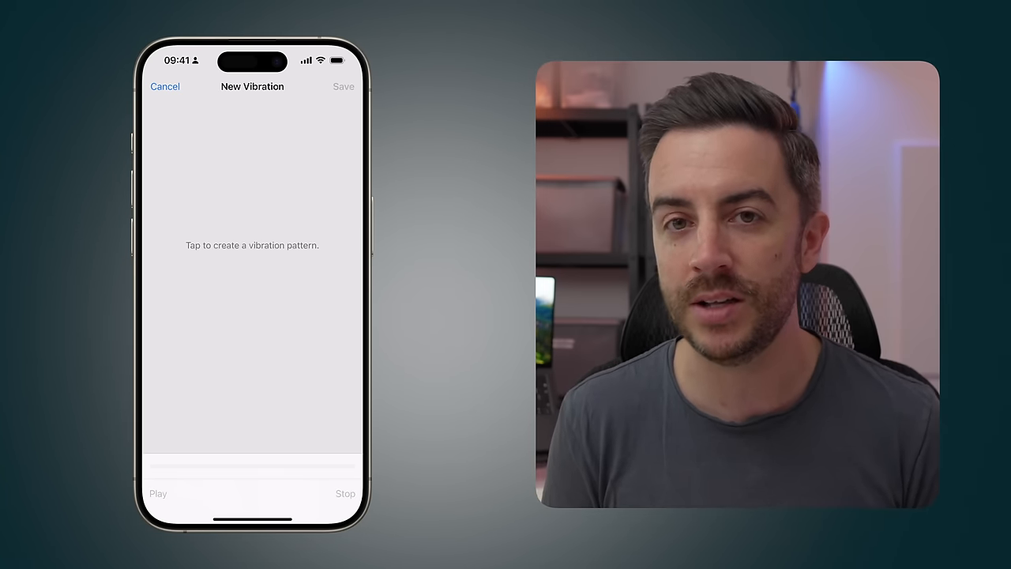
left_click(287, 347)
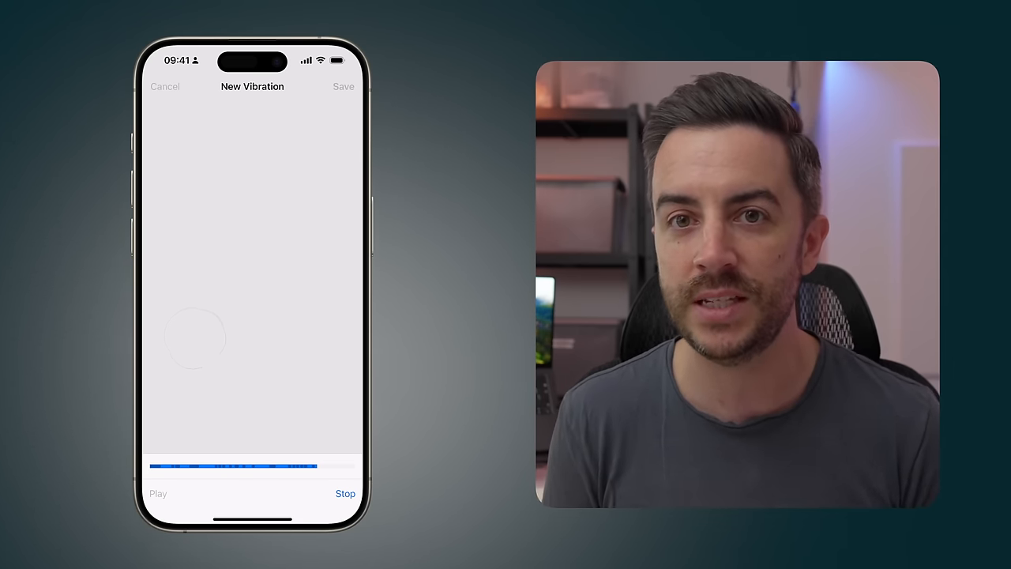
left_click(344, 493)
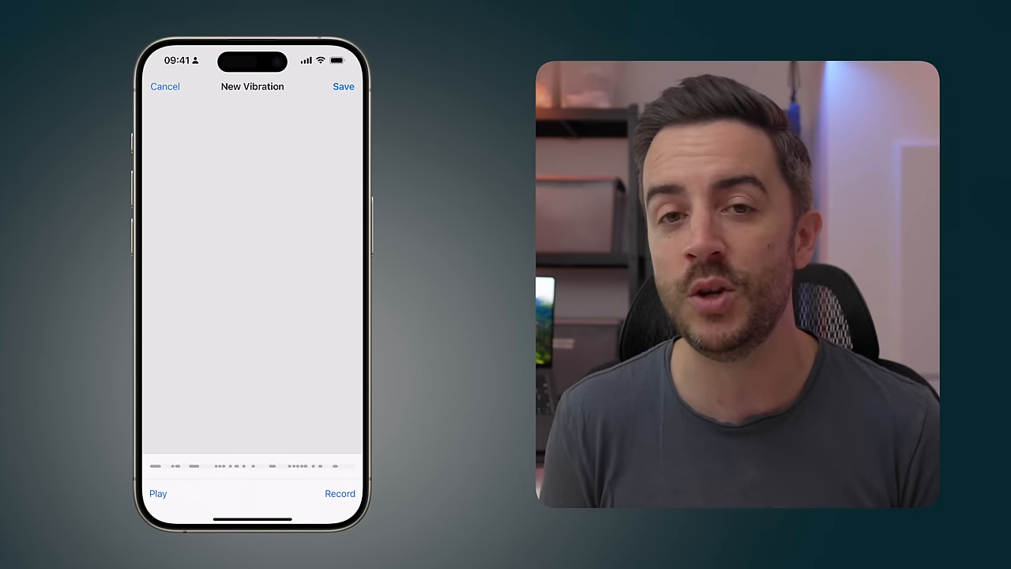
left_click(340, 493)
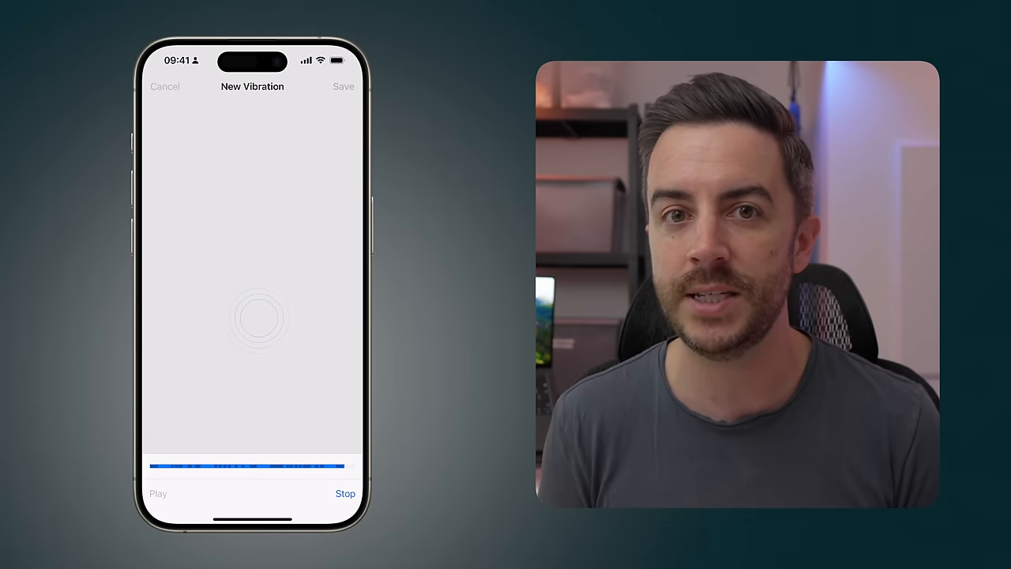
left_click(344, 493)
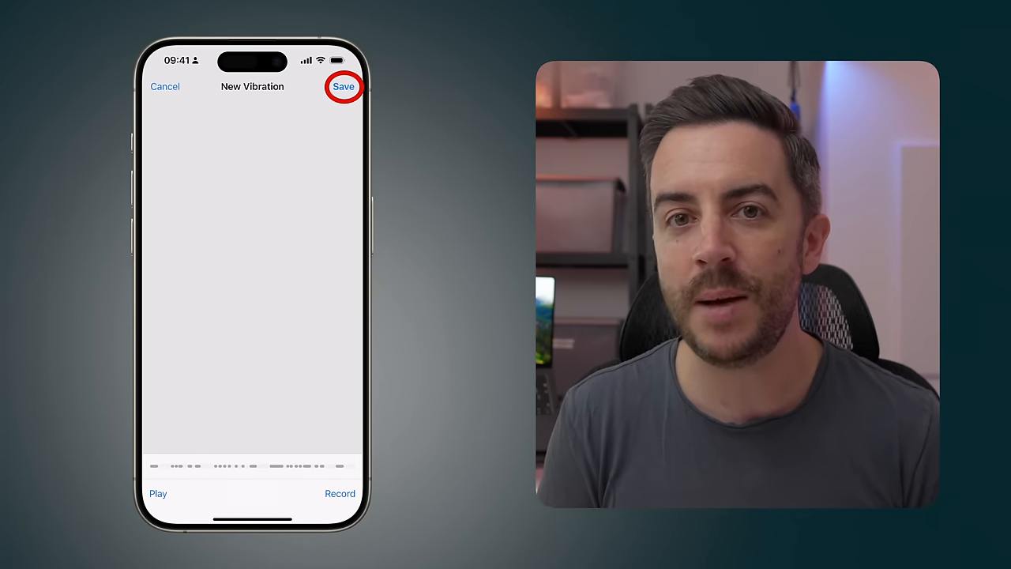
Save the recorded vibration pattern and enter its name
left_click(344, 87)
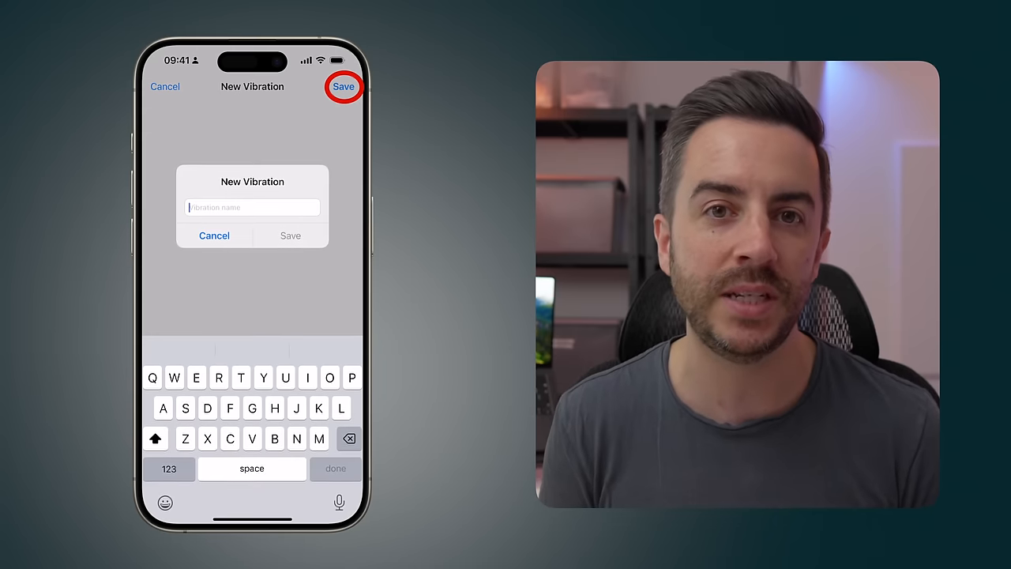
type("t")
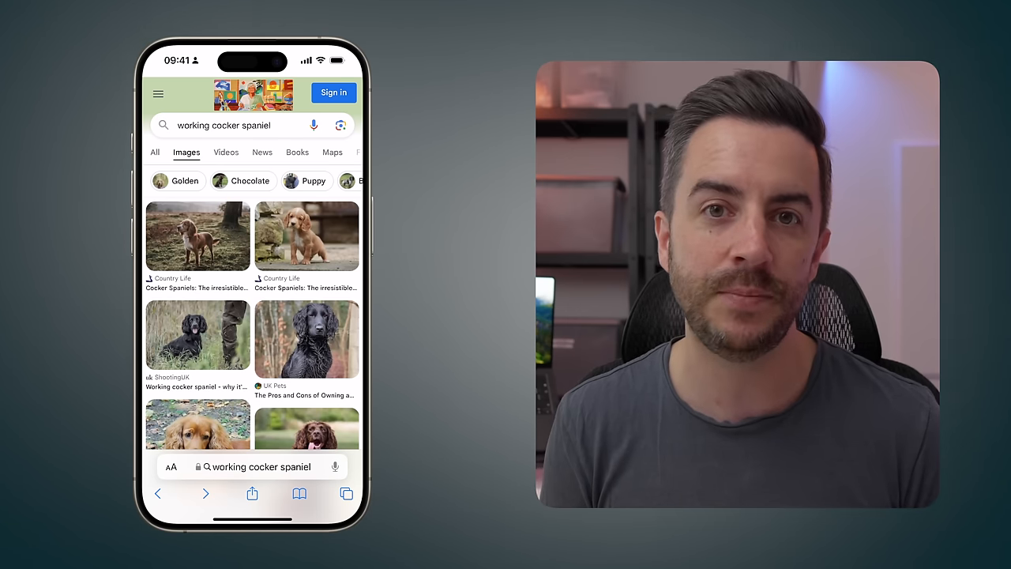
View a cocker spaniel photo from the 'working cocker spaniel' image results
left_click(306, 338)
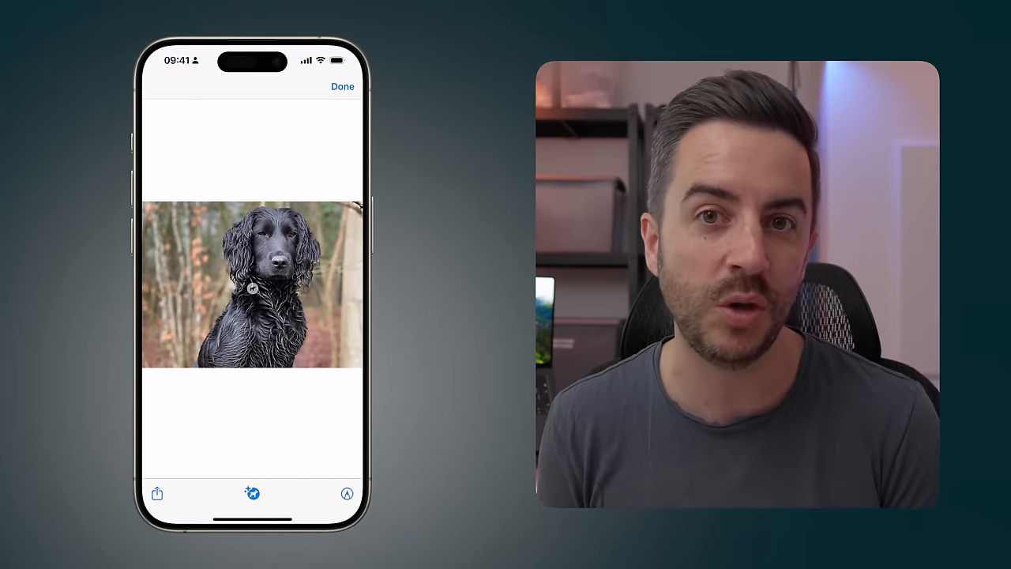
Run Visual Look Up on the black dog photo to identify its breed
left_click(253, 493)
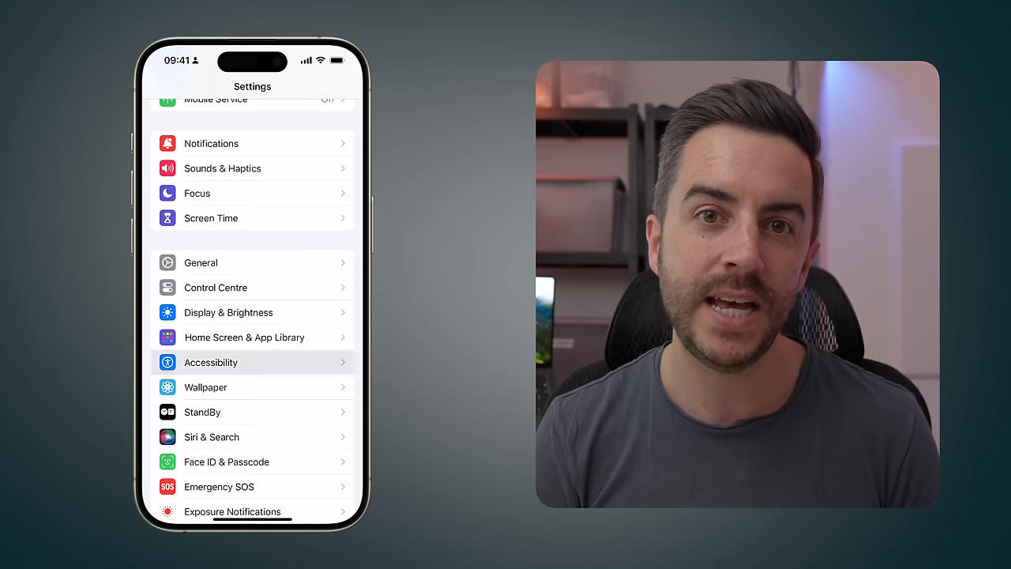
Turn Voice Control on under Accessibility and start a new command phrased 'Next'
left_click(212, 361)
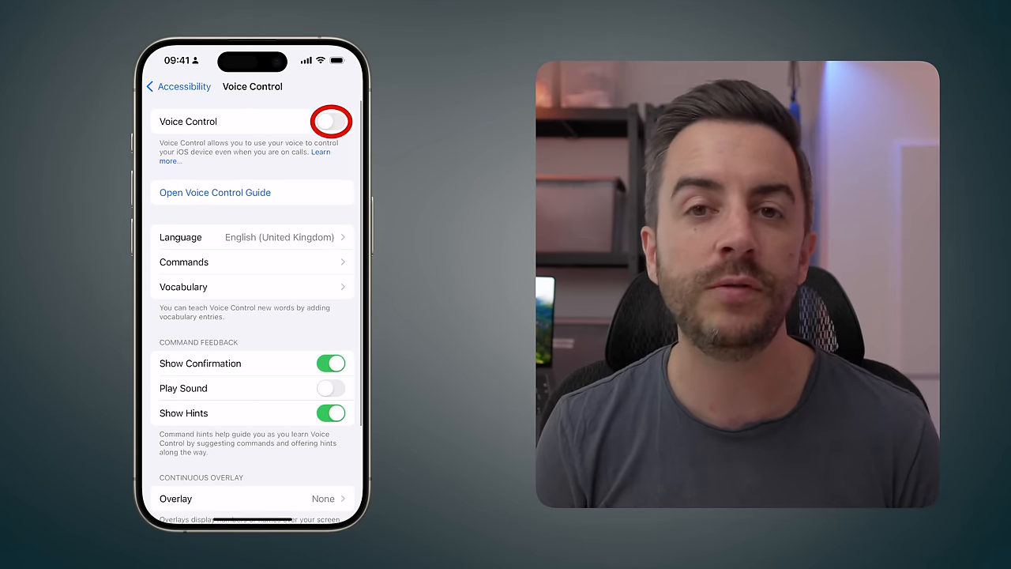
left_click(330, 120)
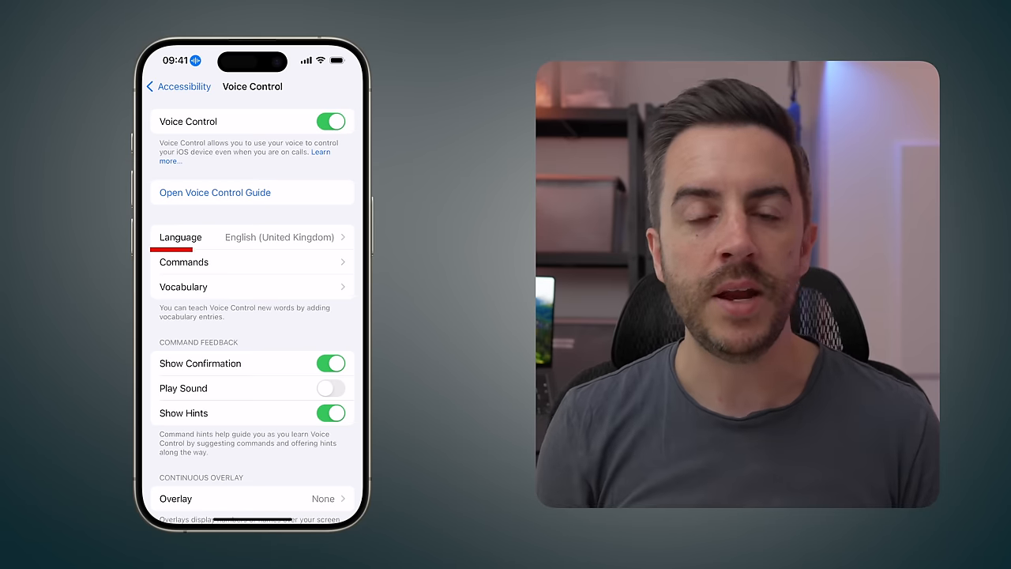
left_click(183, 262)
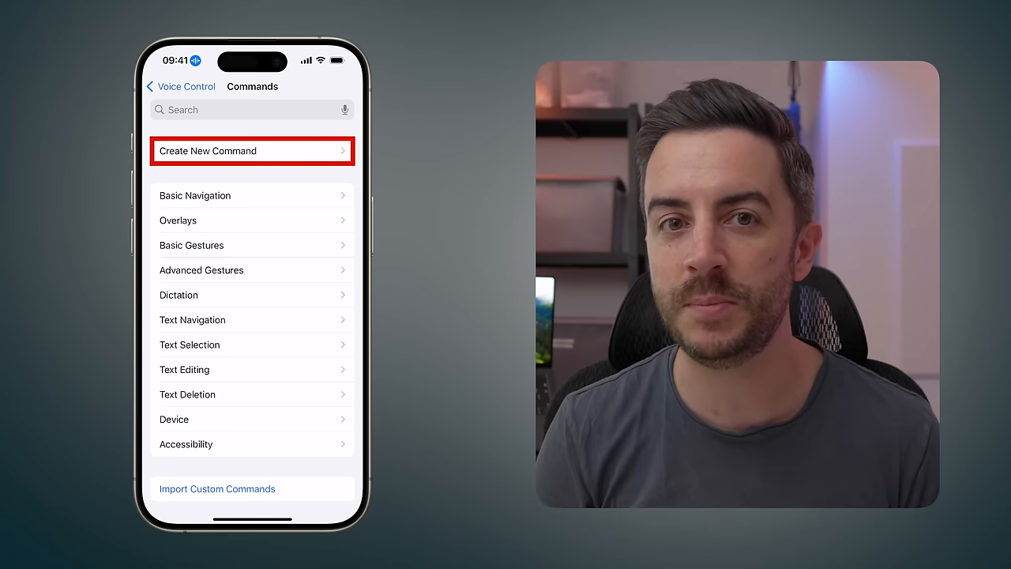
left_click(252, 151)
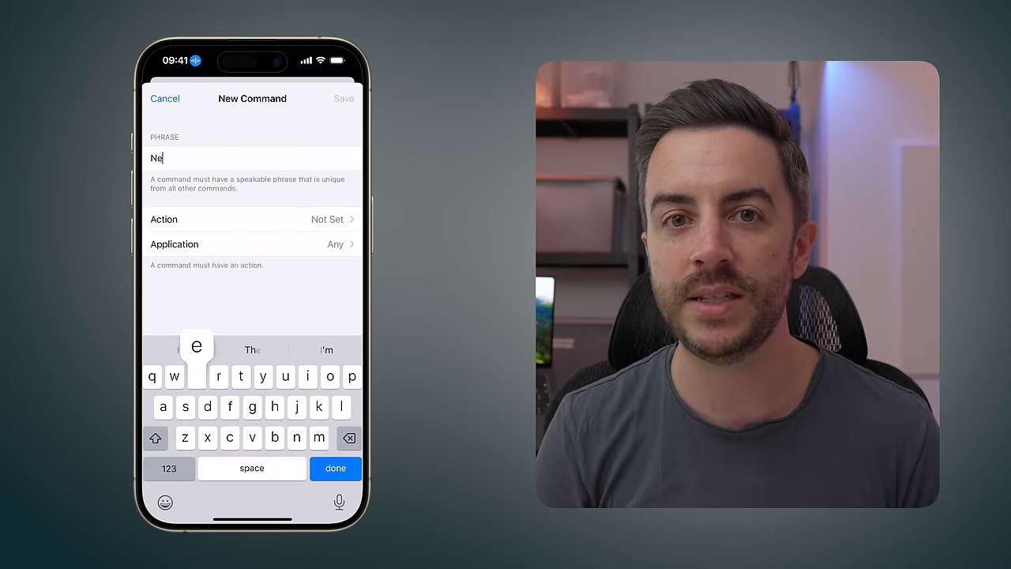
type("xt")
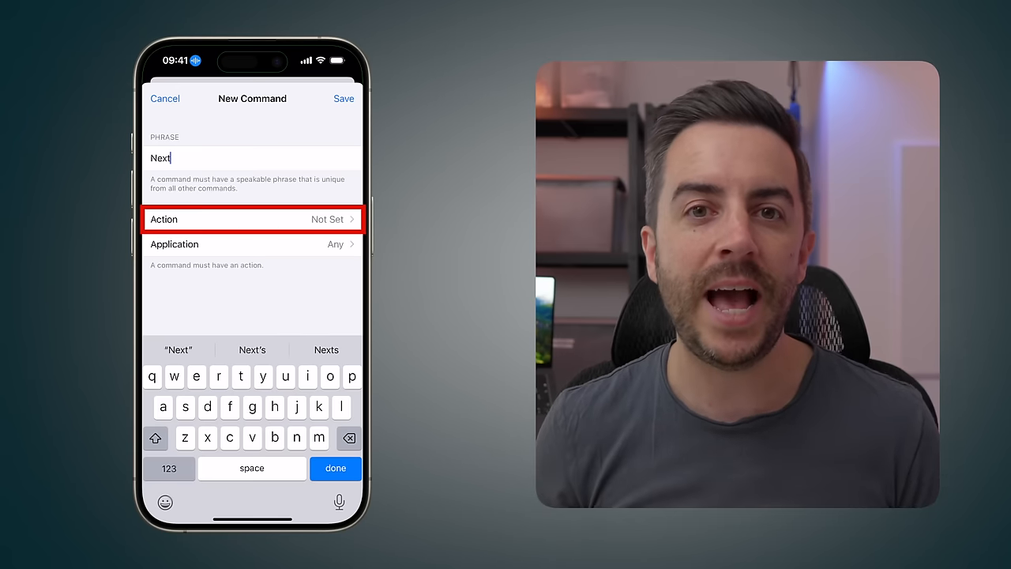
Set the command's action to Run Custom Gesture, record a swipe and save it
left_click(251, 218)
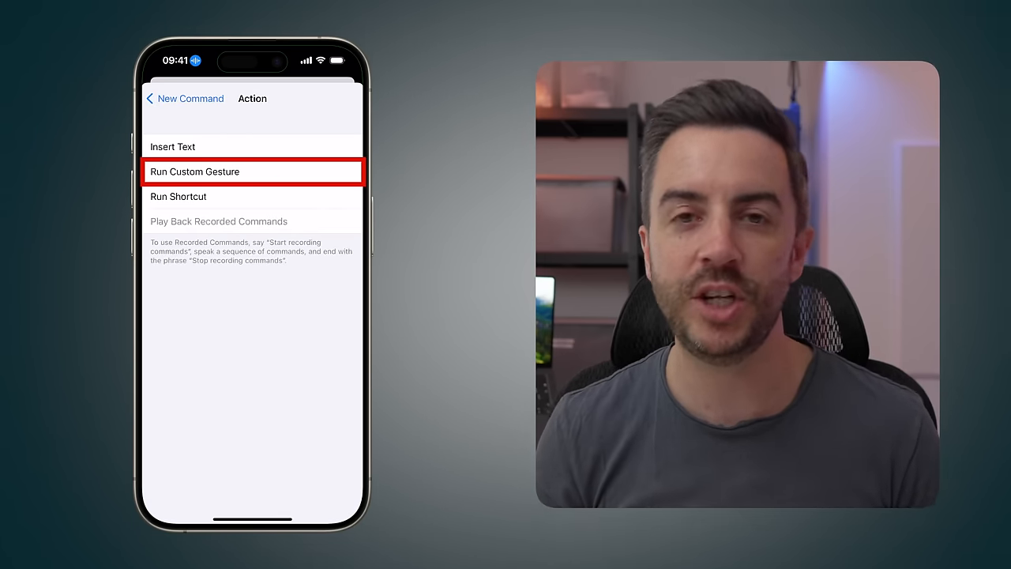
left_click(253, 170)
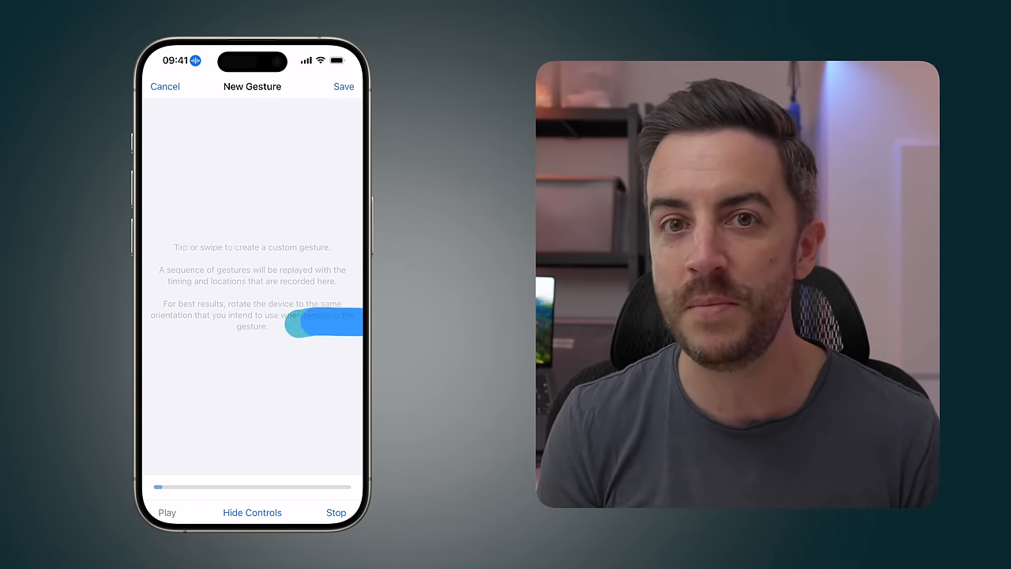
left_click(335, 511)
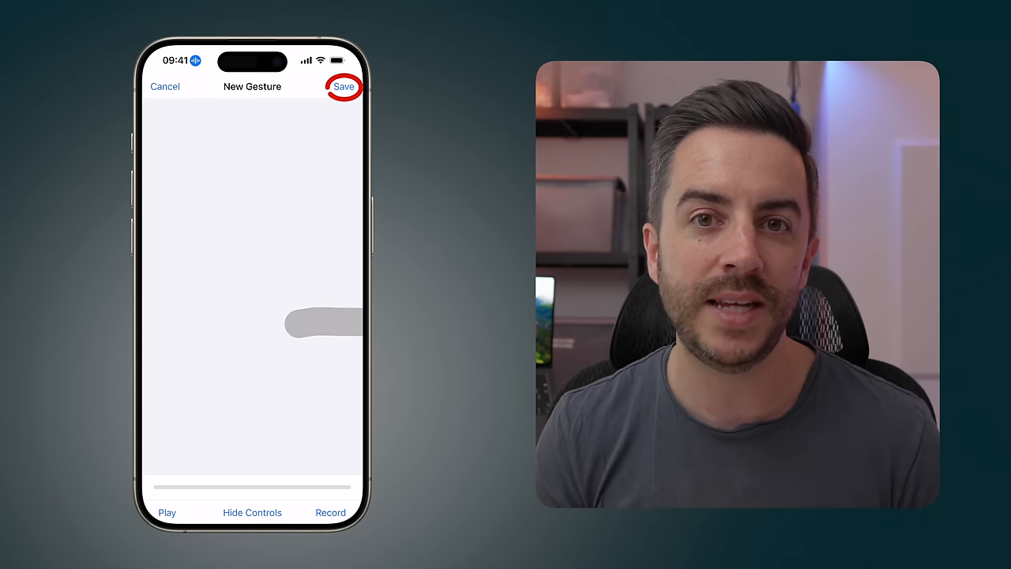
left_click(345, 85)
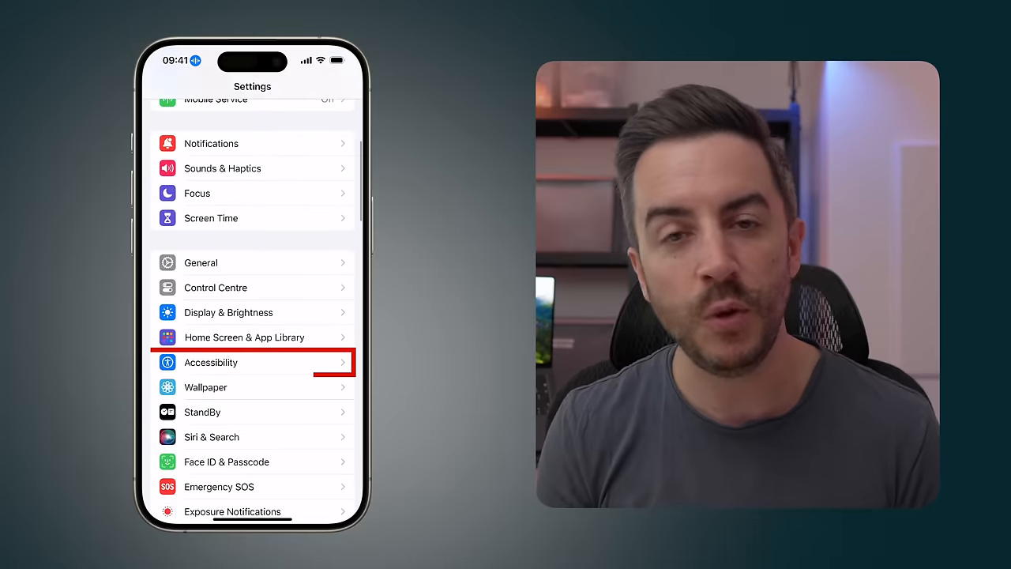
Switch Voice Control off again and return to the Accessibility list
left_click(212, 361)
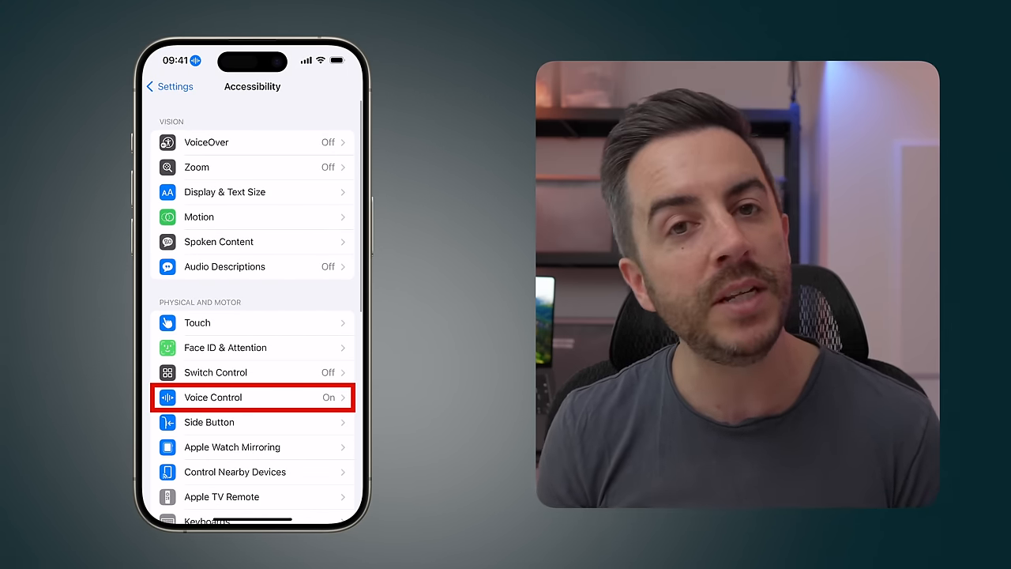
left_click(213, 398)
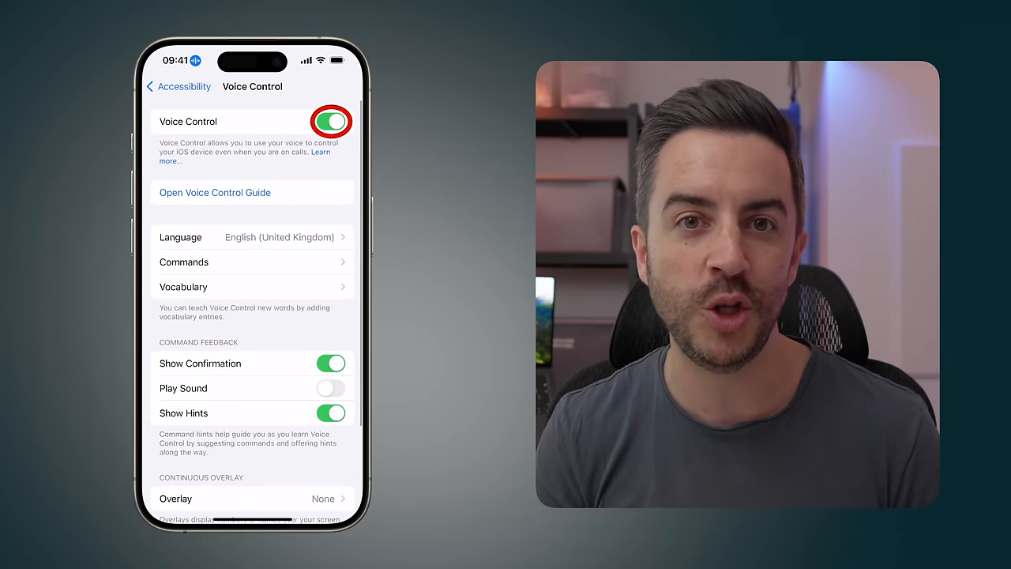
left_click(332, 120)
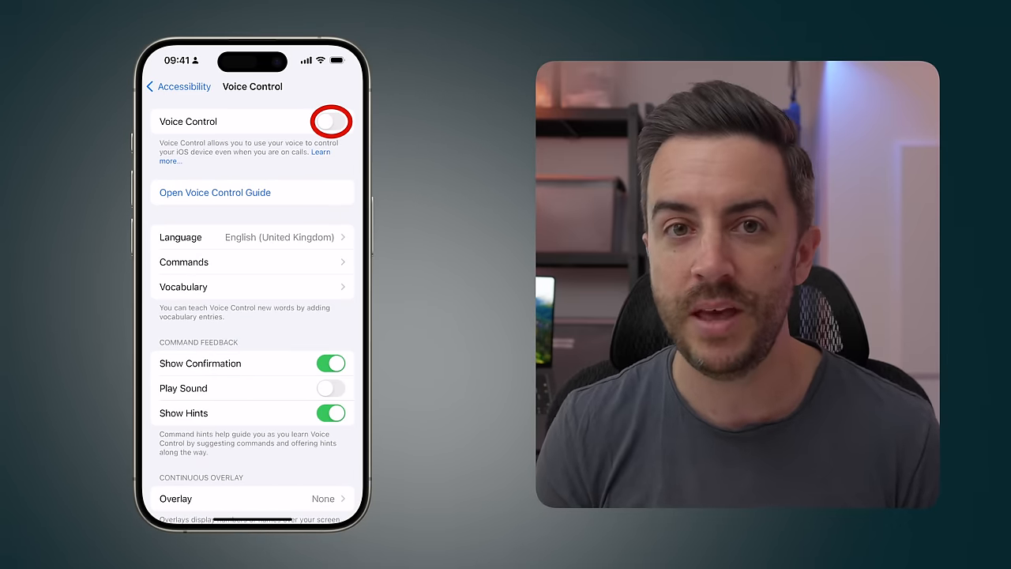
left_click(173, 85)
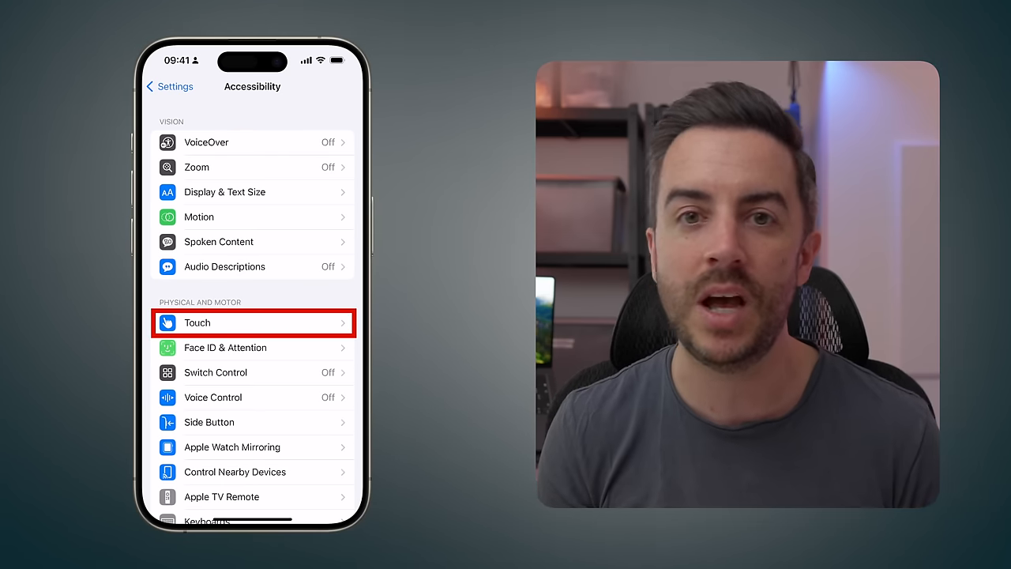
Under Touch > Back Tap, choose an action for Double Tap from the scrolled list
left_click(253, 322)
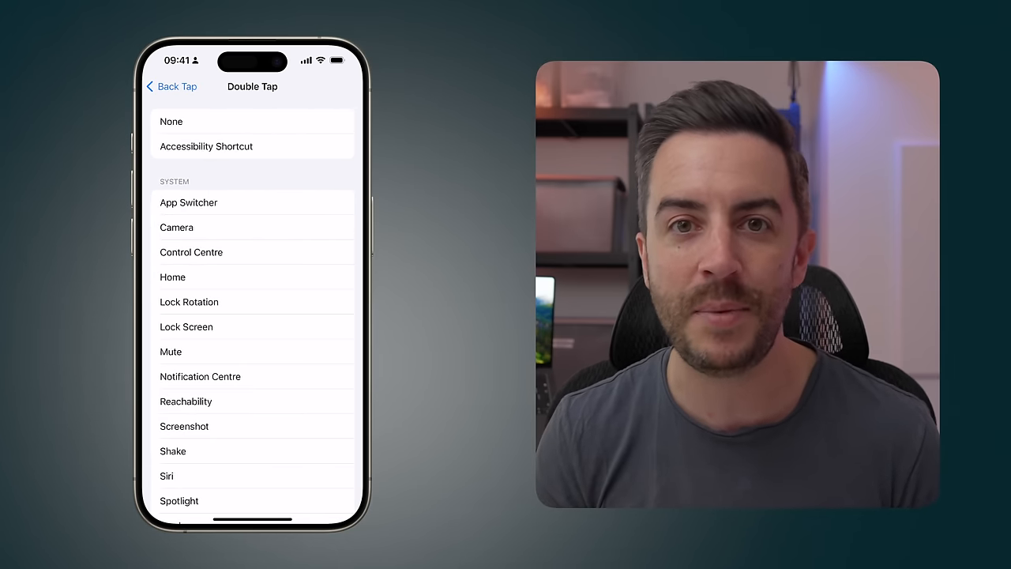
scroll("down", 3)
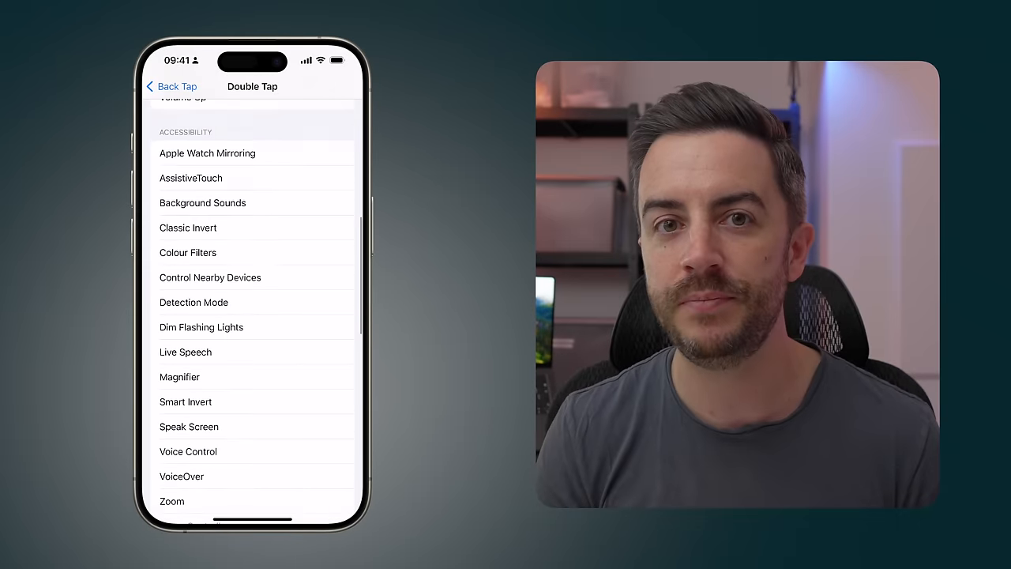
scroll("down", 3)
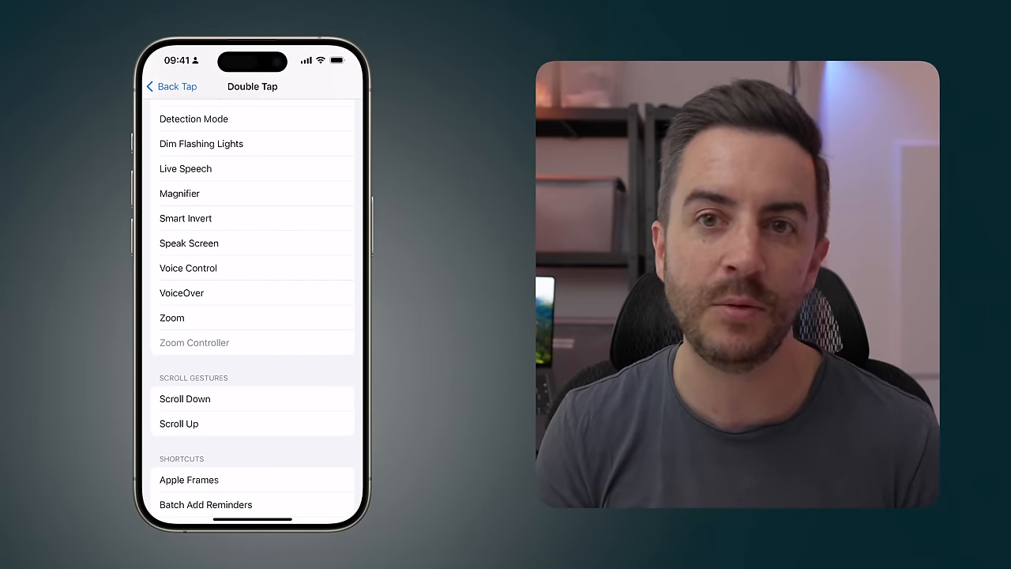
left_click(188, 269)
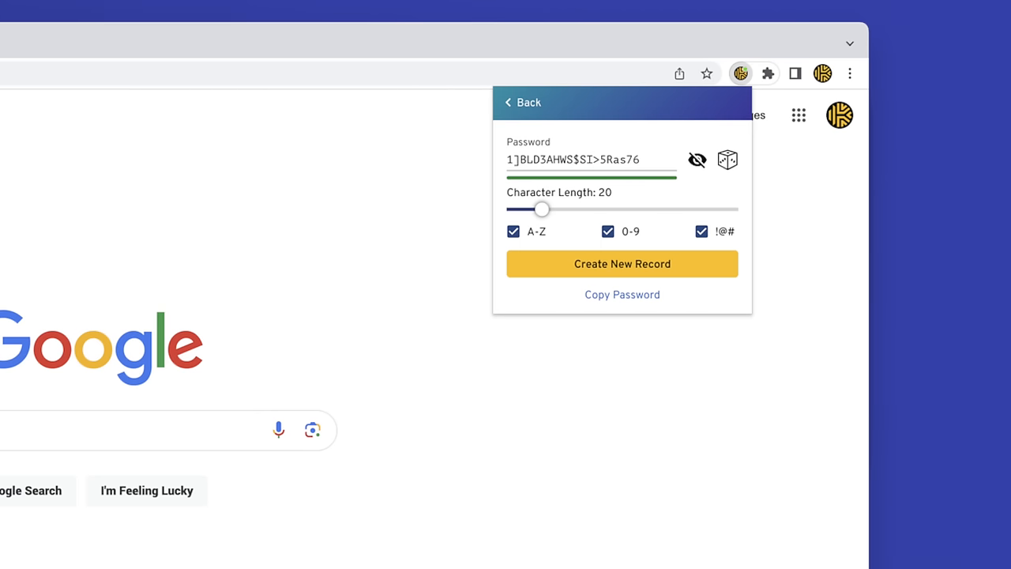
left_click(521, 101)
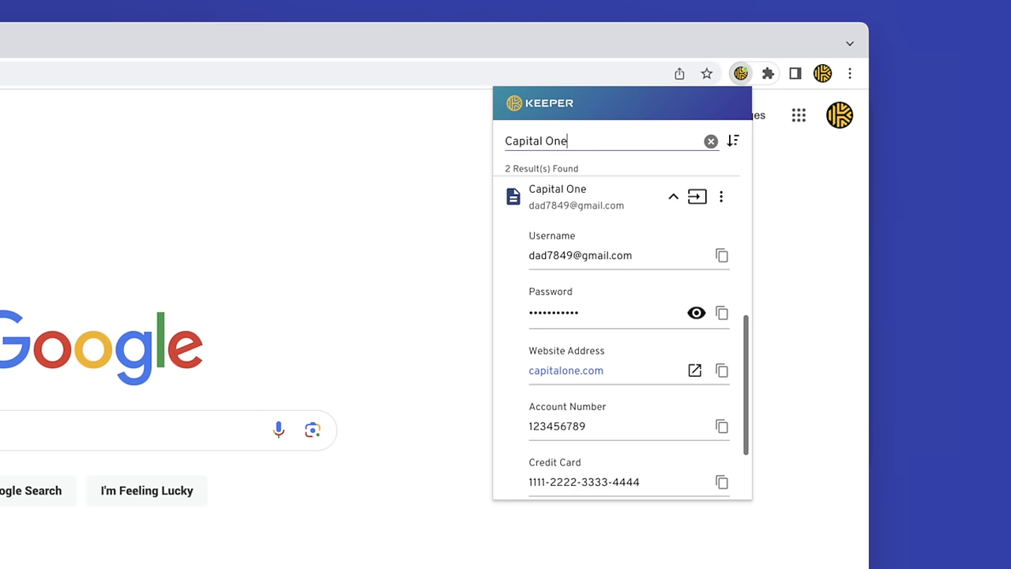